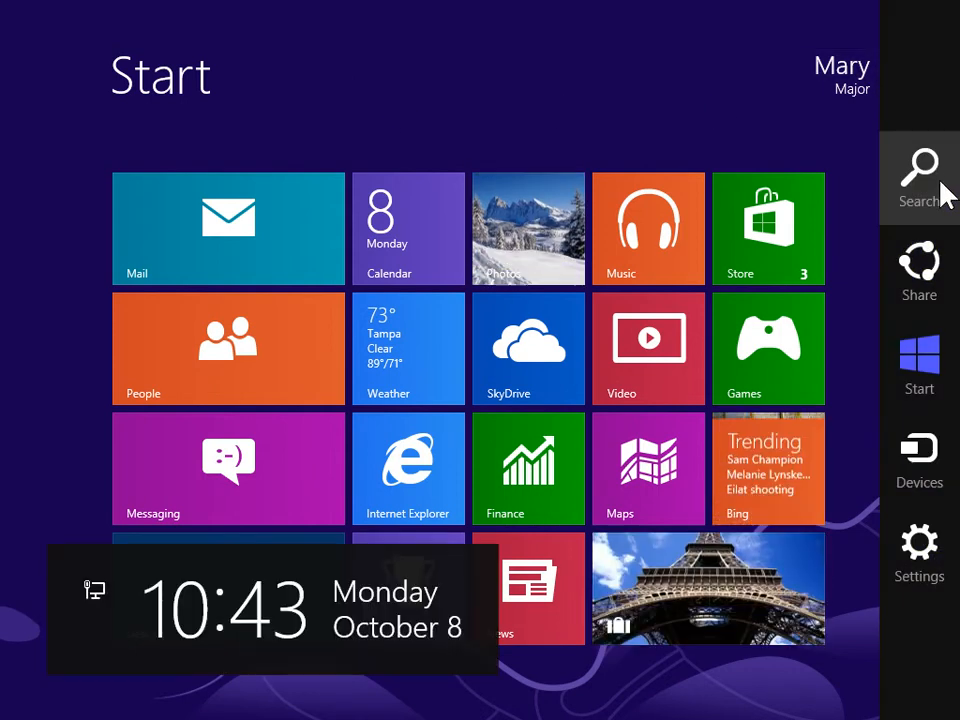
# - Search the Start screen for Windows Fax and Scan and launch it
pyautogui.click(918, 170)
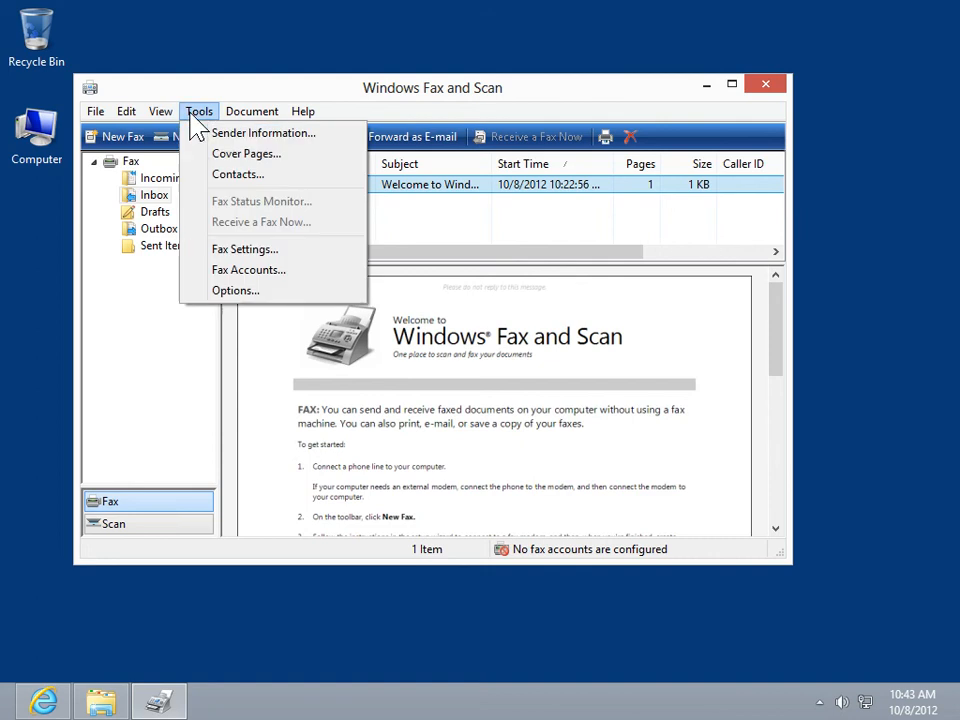
# - Open KA Cover Page from the Tools > Cover Pages list in the Fax Cover Page Editor
pyautogui.click(246, 152)
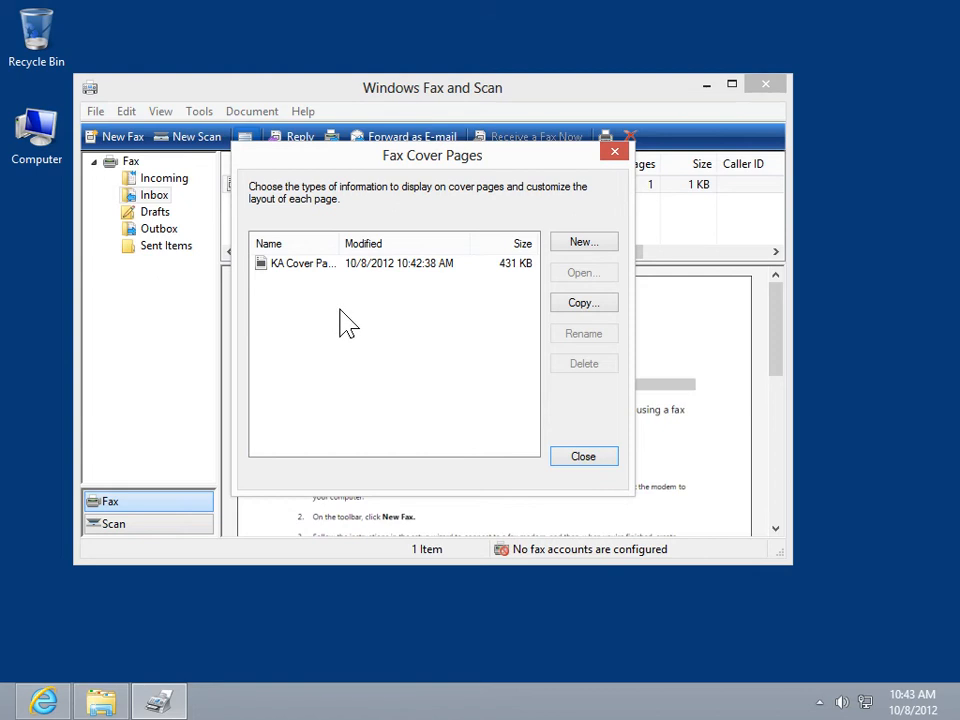
pyautogui.click(390, 264)
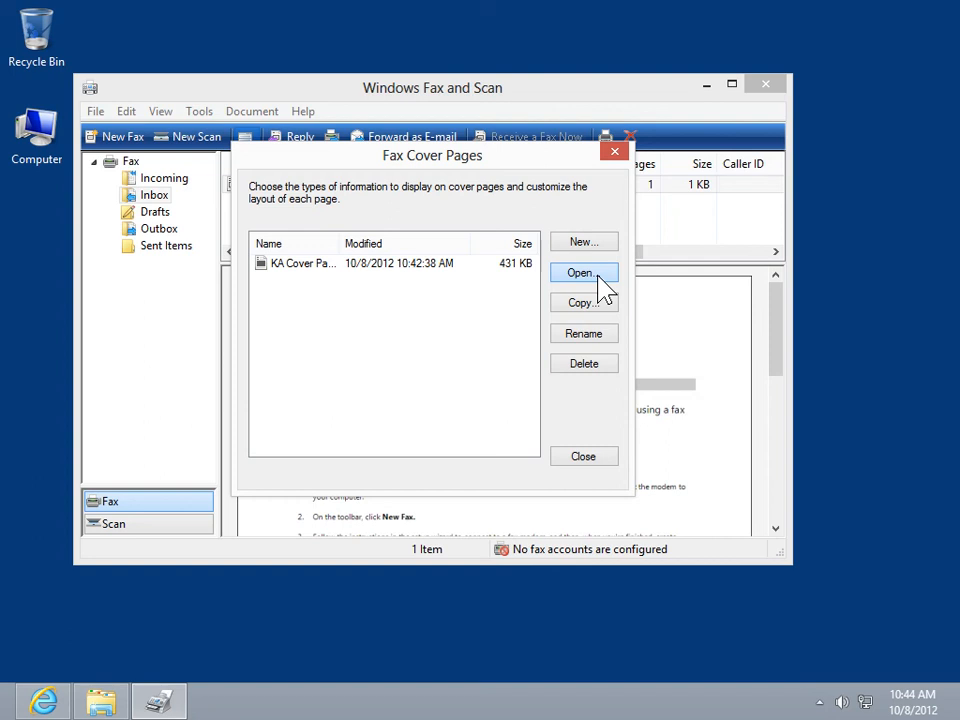
pyautogui.click(580, 272)
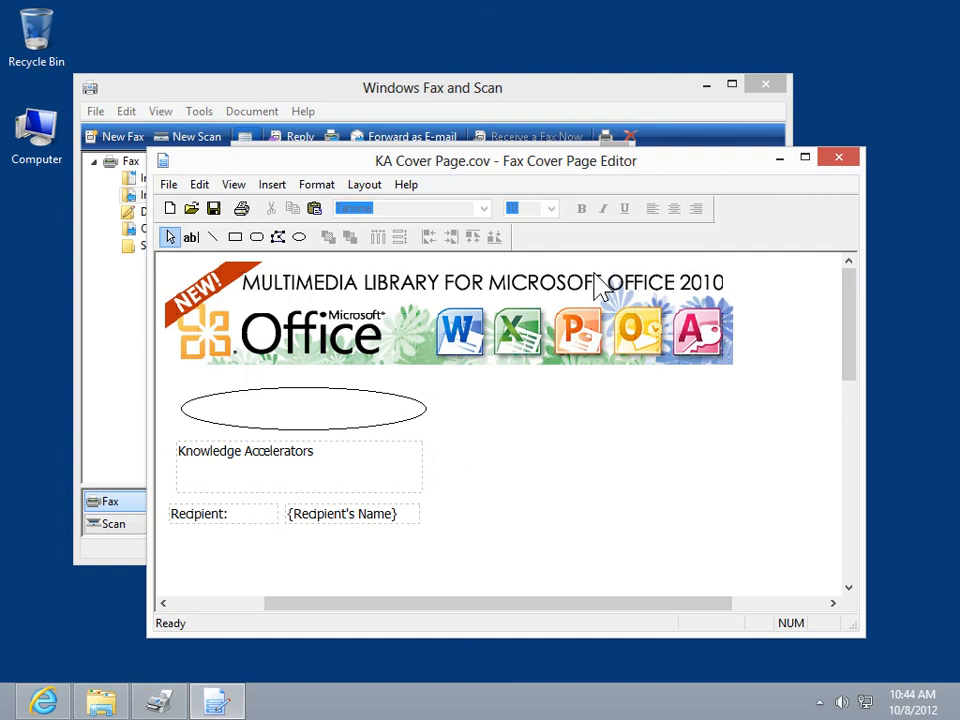
pyautogui.moveTo(258, 424)
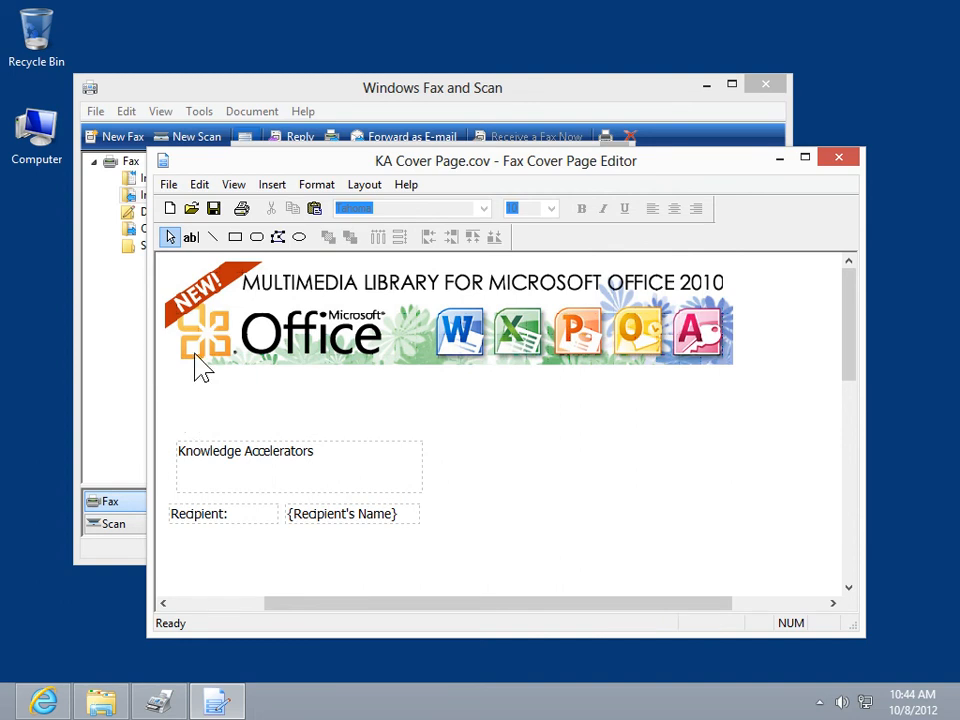
# - Save the edited KA Cover Page, close the editor and dismiss the Fax Cover Pages dialog
pyautogui.click(168, 184)
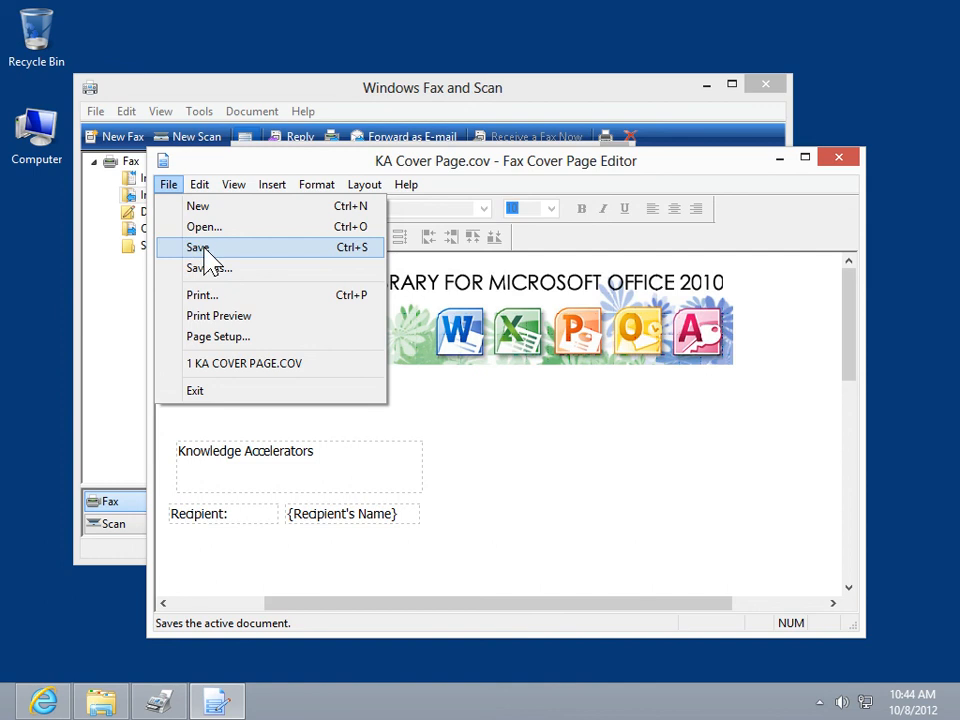
pyautogui.click(198, 248)
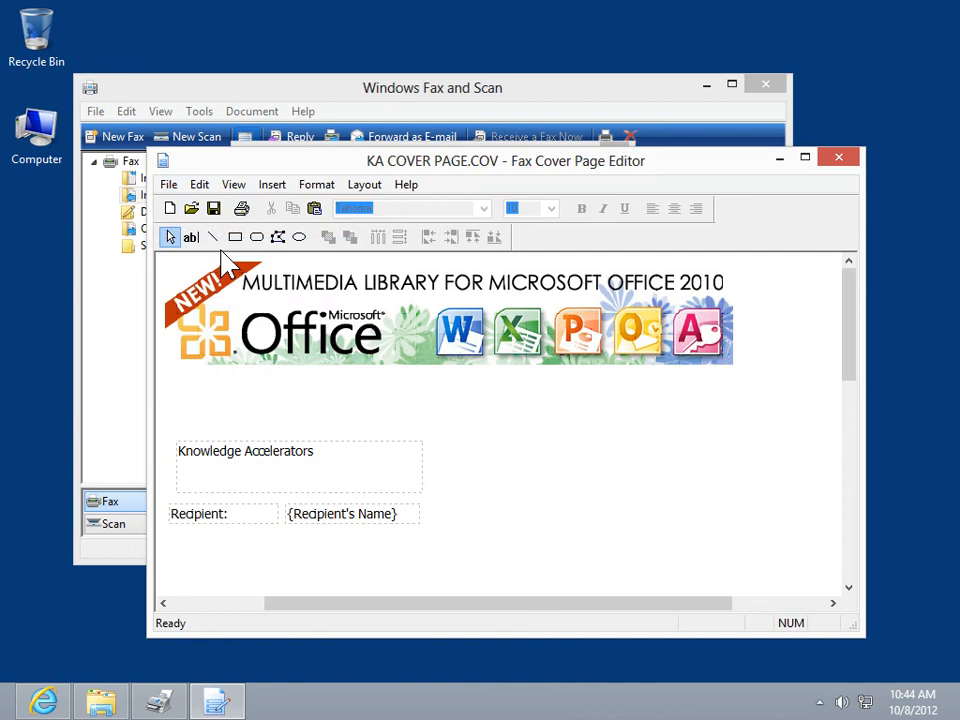
pyautogui.click(168, 184)
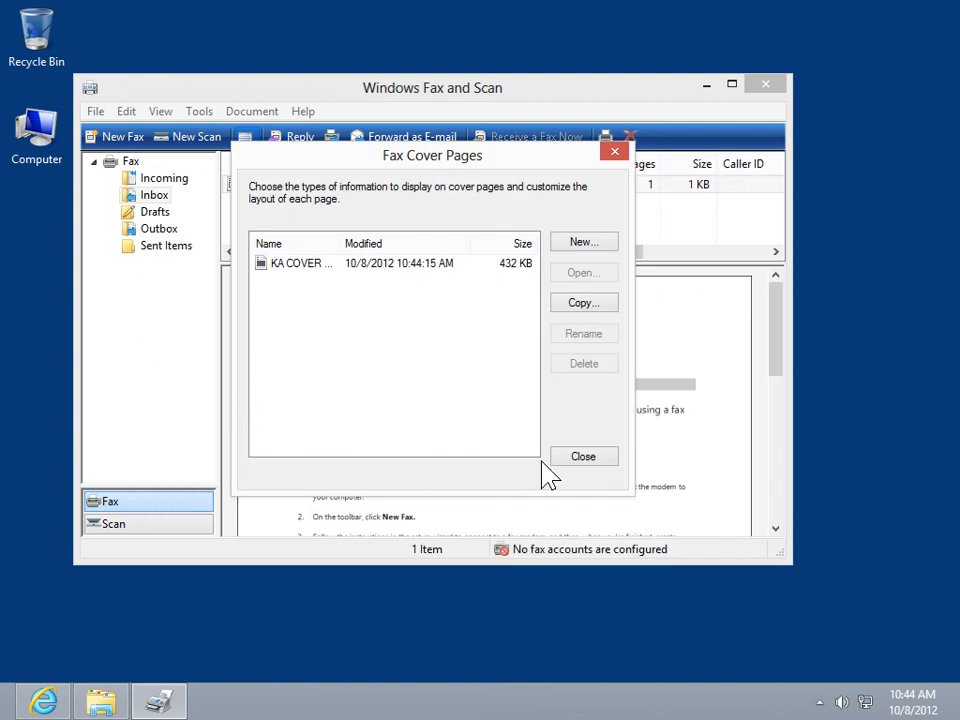
pyautogui.click(584, 456)
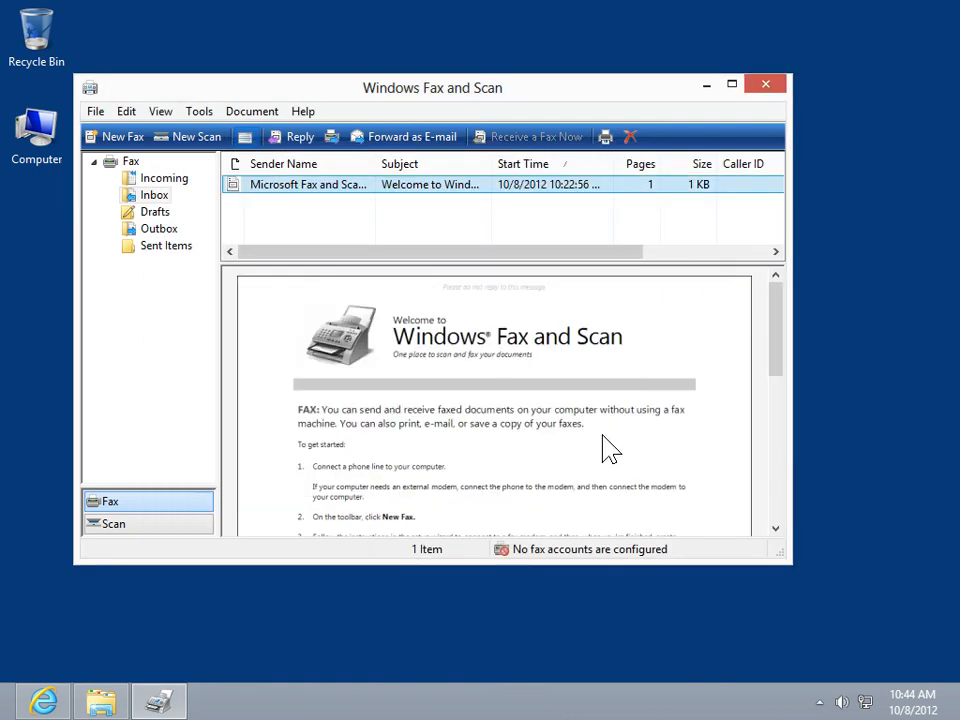